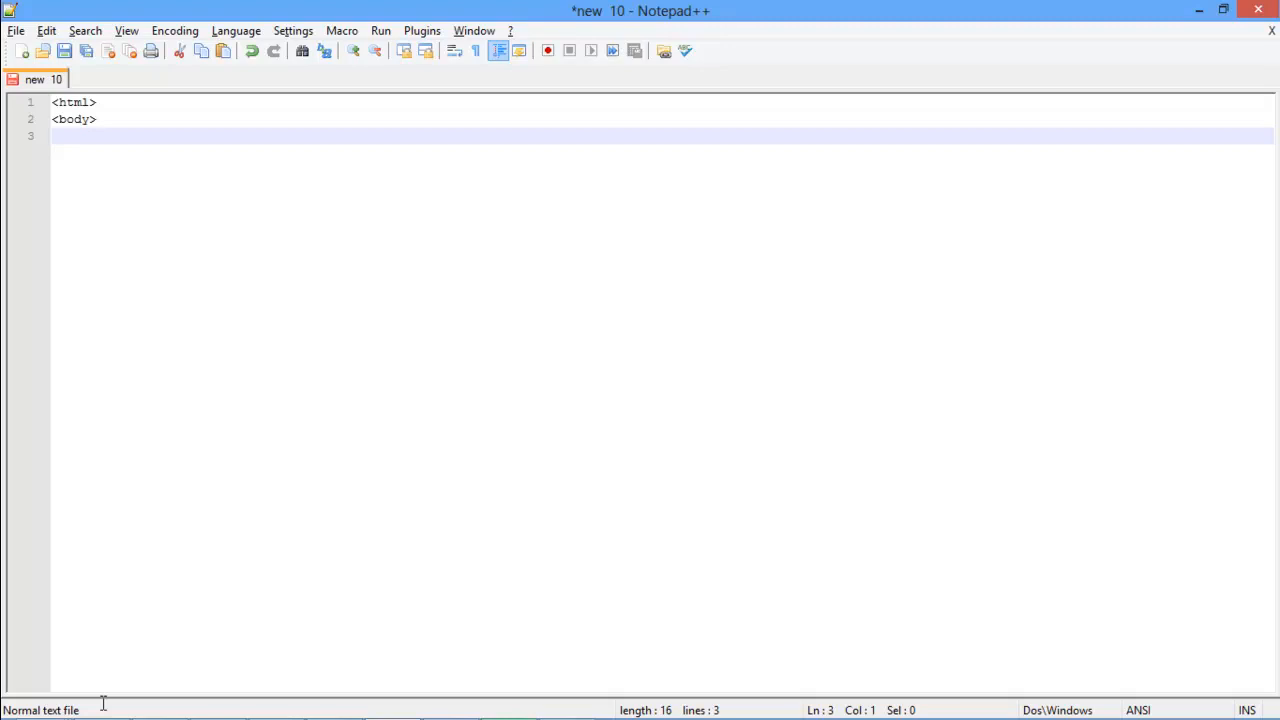
Step: Type <img src="mail_icon.jpg" class="floatLeft"> as the first body element
text(<img src=")
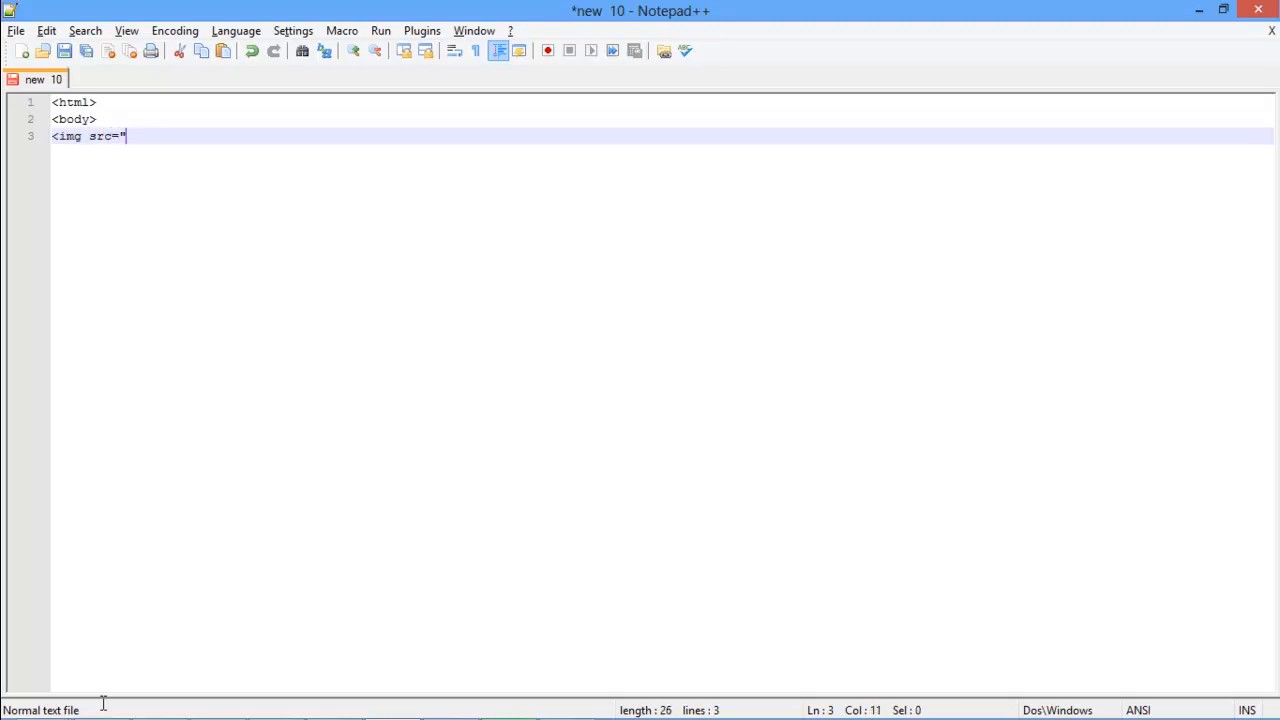
text(mail_icon.)
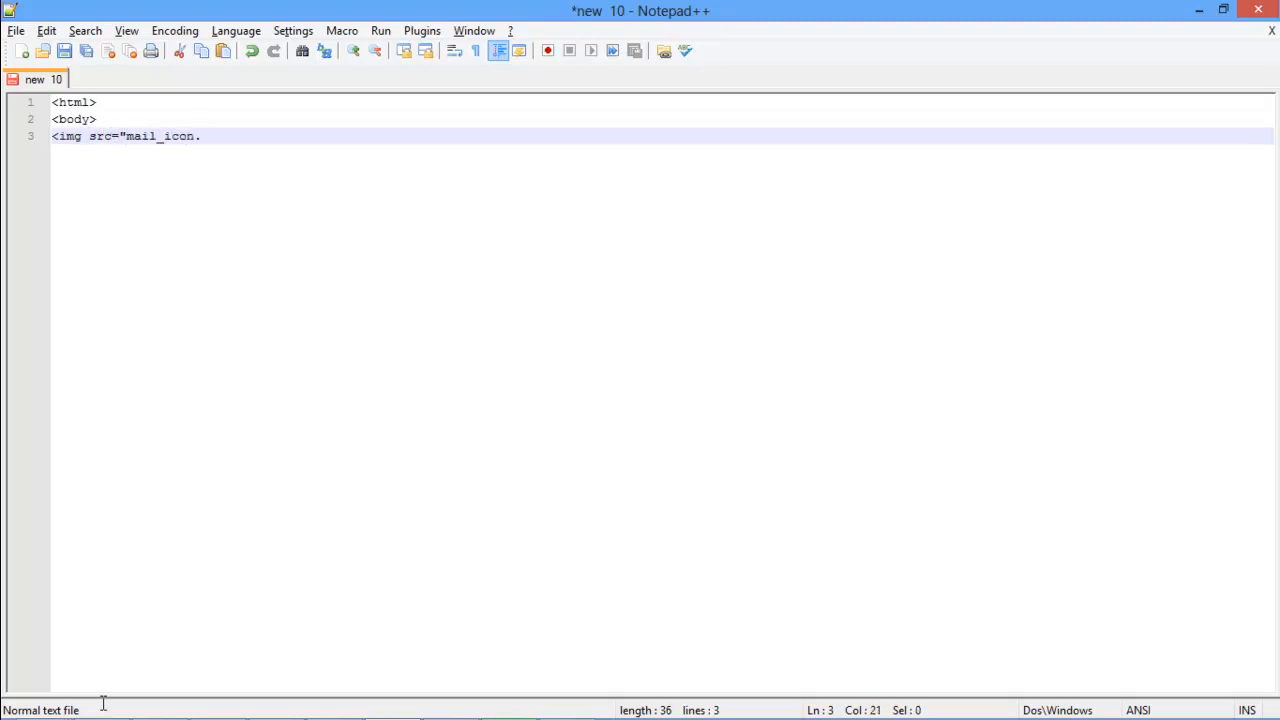
text(jpg" clas)
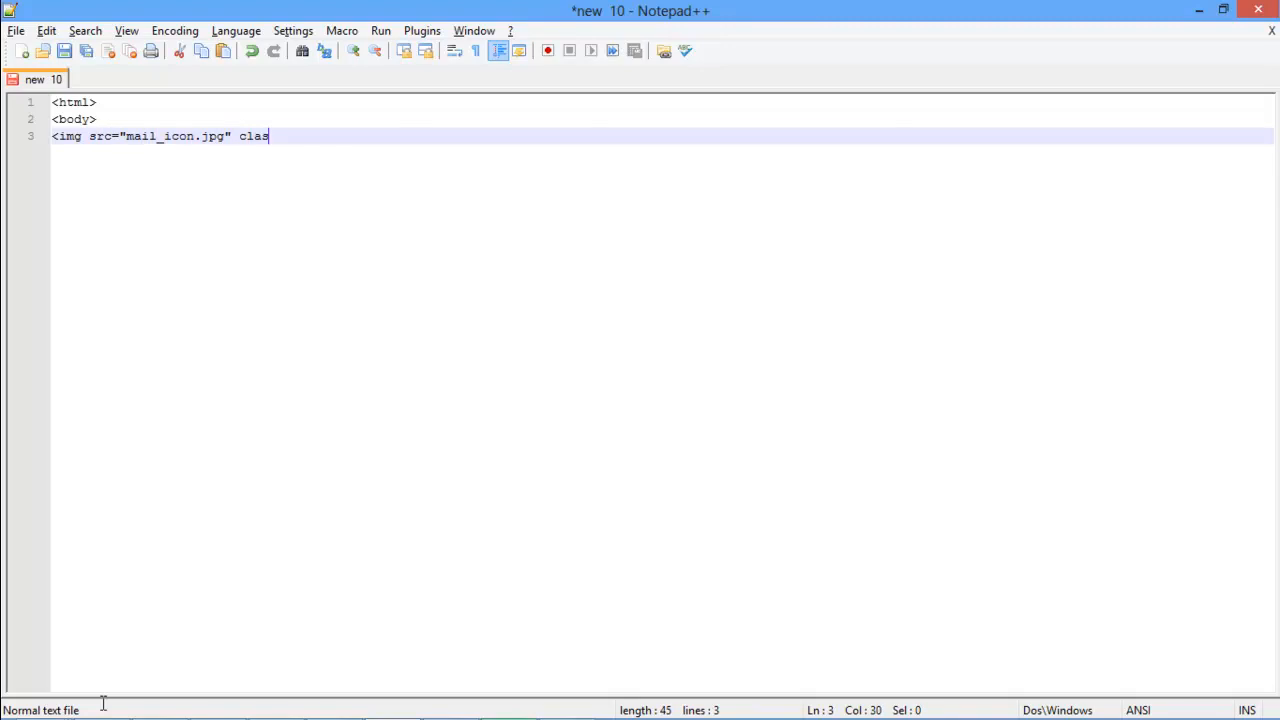
text(s="float)
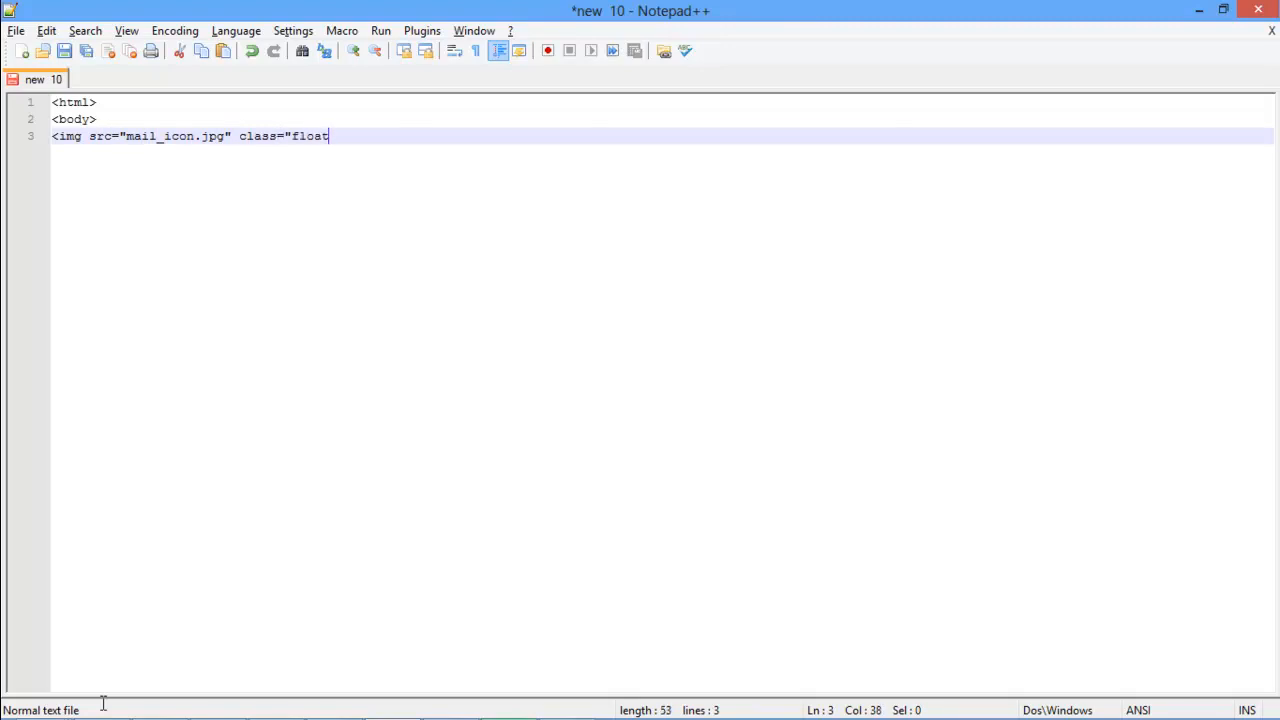
text(Left">)
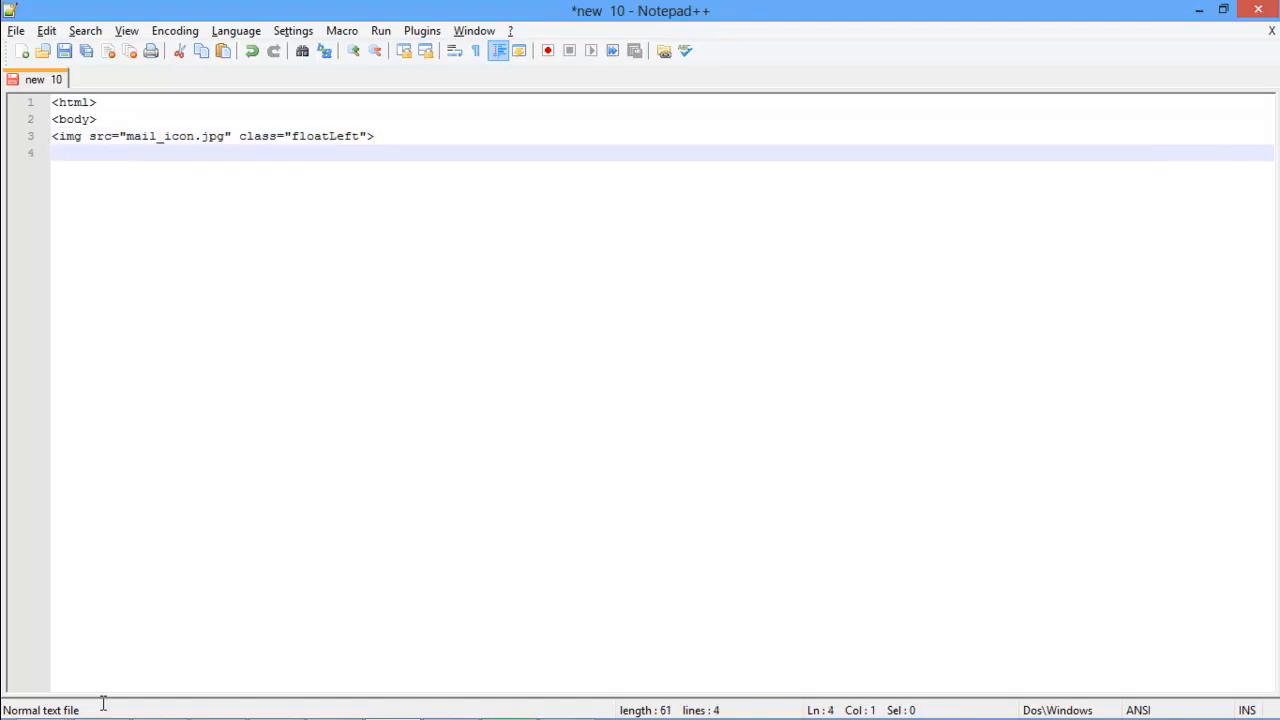
Step: Add the <p> paragraph explaining floated images, then begin a second <img src tag
text(<p>)
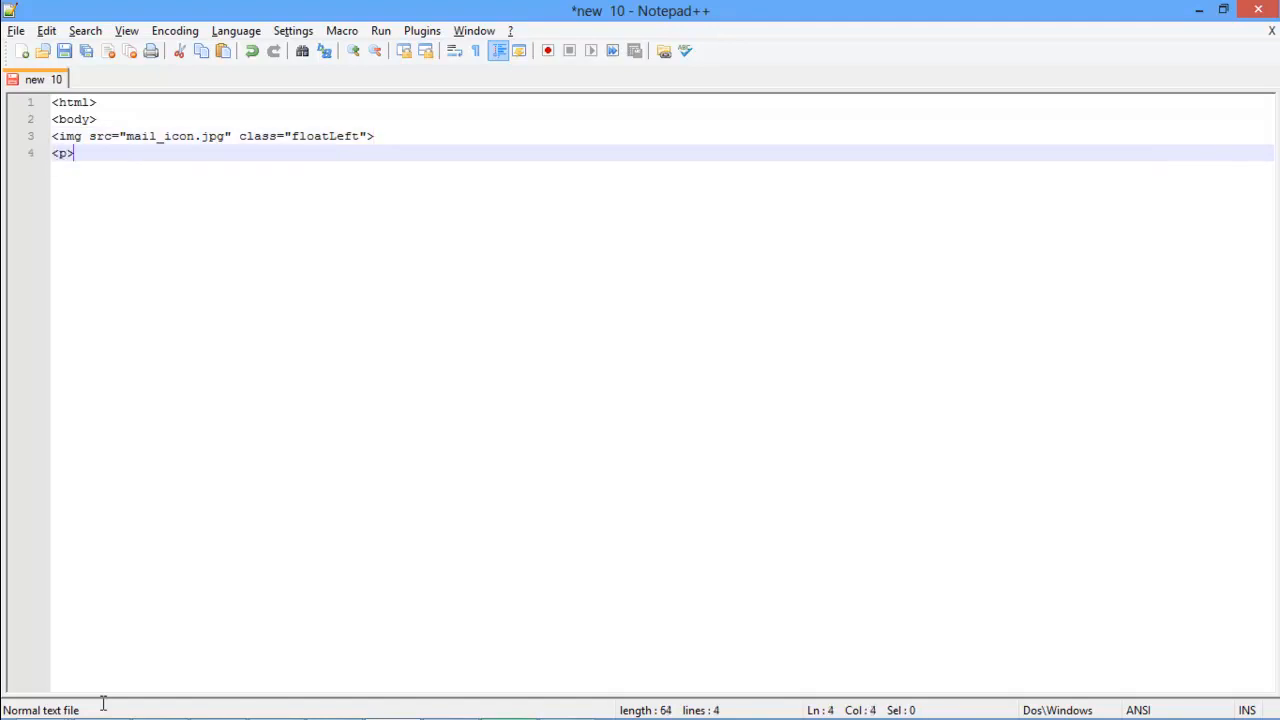
text(The images are contained within the paragraph tag. The image has floated to the left, and also to the right because we have used both types of image floating in)
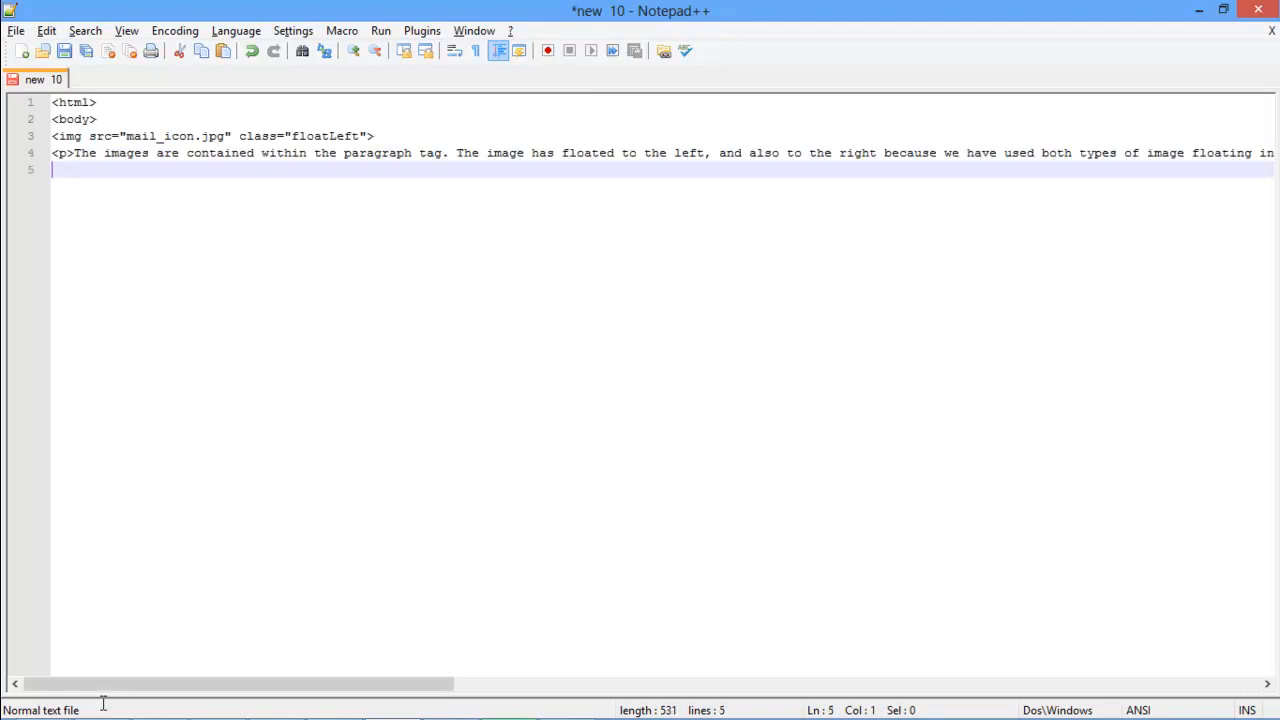
text(<img src="mail_icon.jpg)
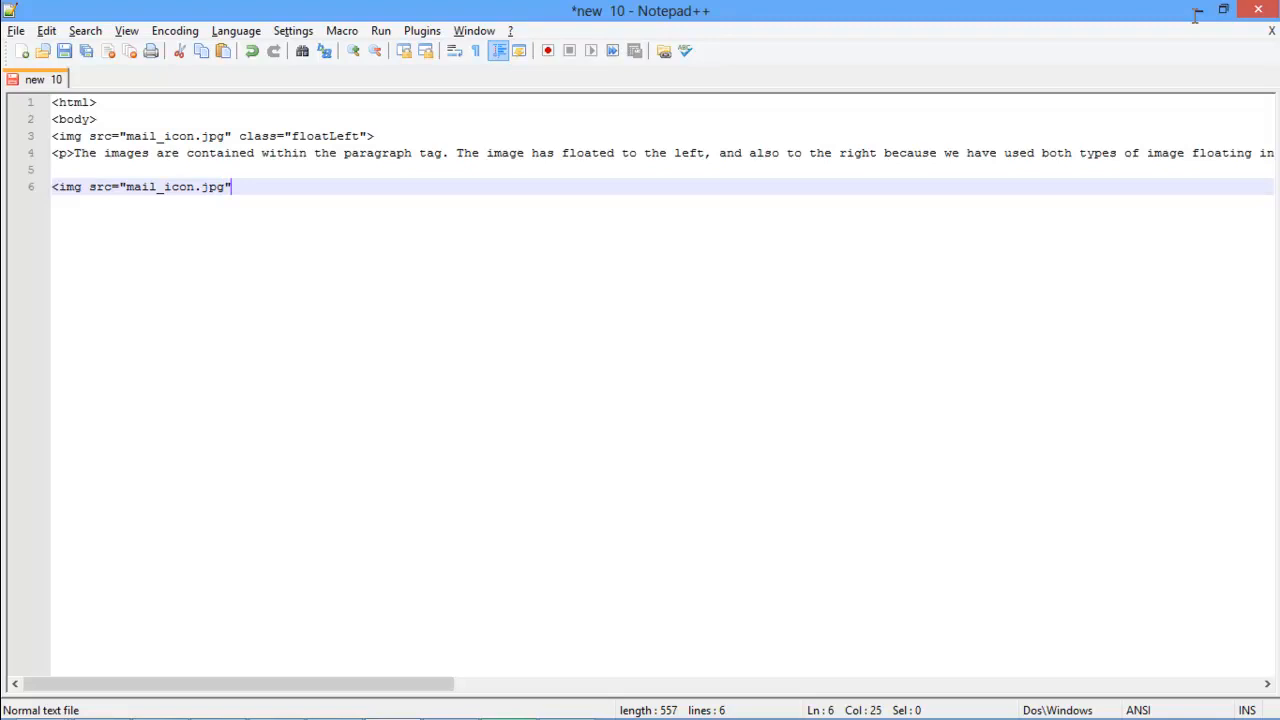
Step: Give the second image class floatRight, close paragraphs, body and html, and start <style>
text(class="float)
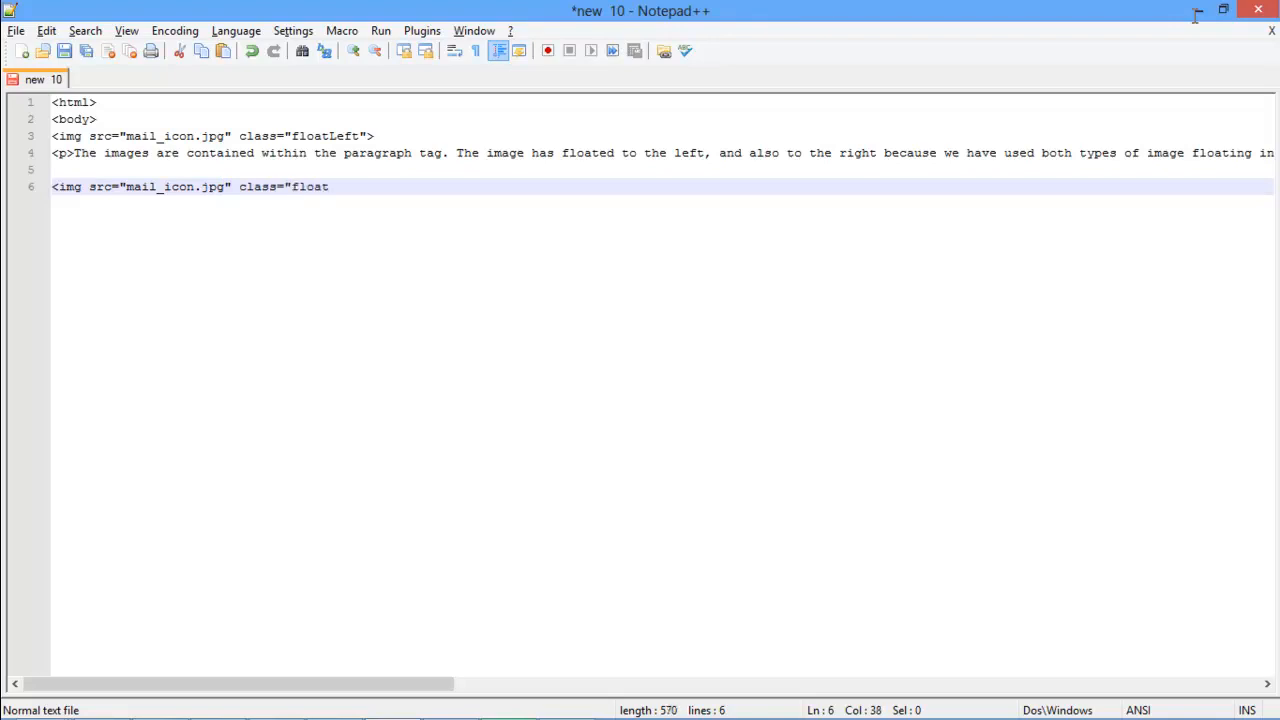
text(Right">)
text(<)
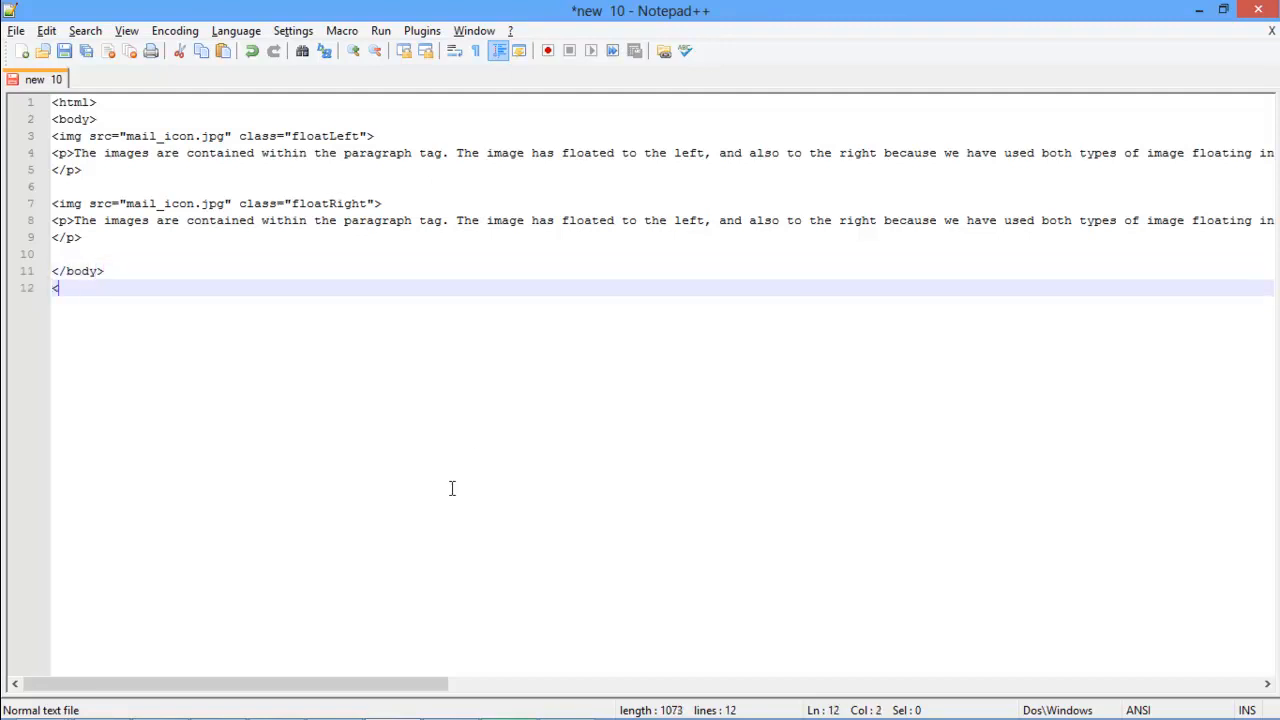
text(/html>)
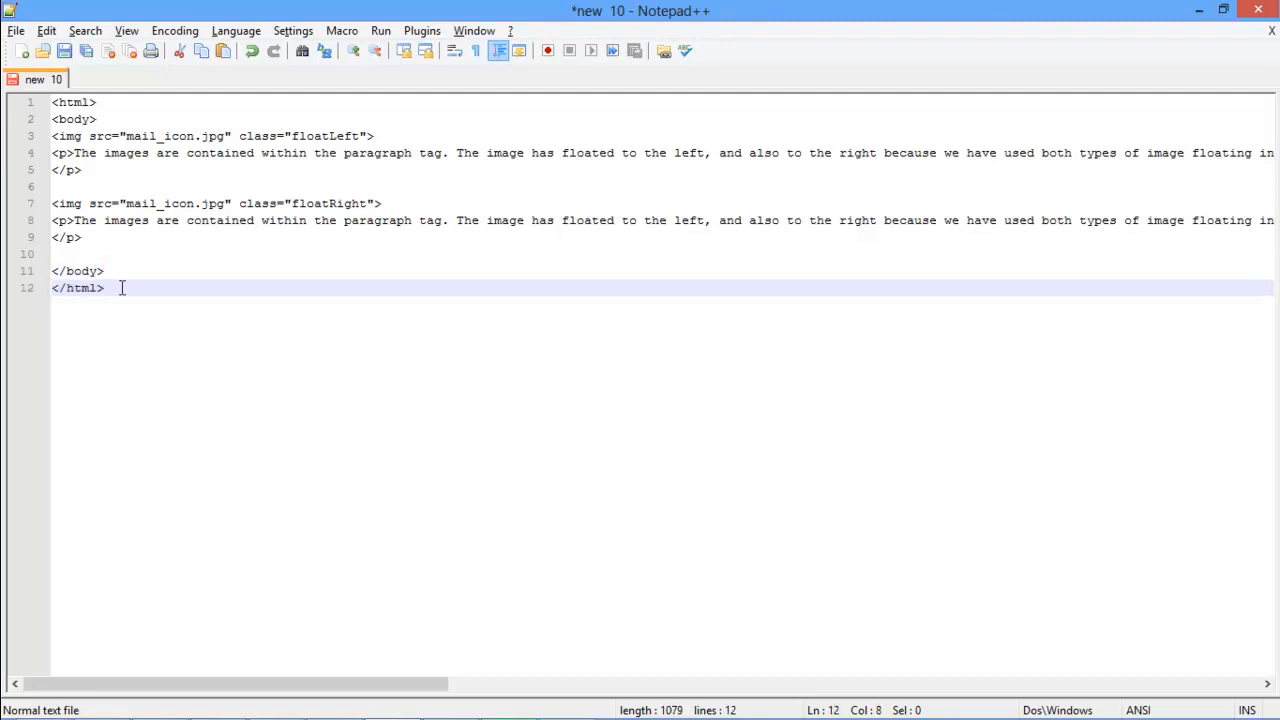
text(<style>)
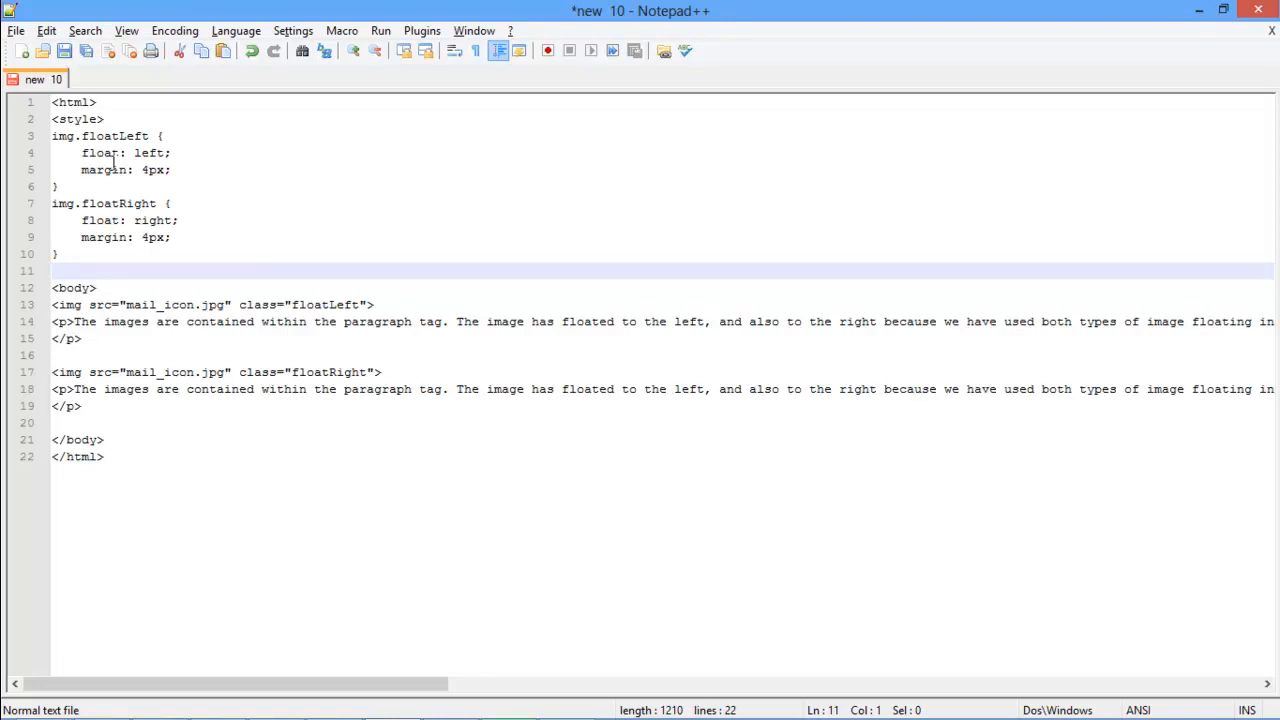
Step: Close the float rules with </style> and save the page as image2.html
text(</style>)
text(image2.html)
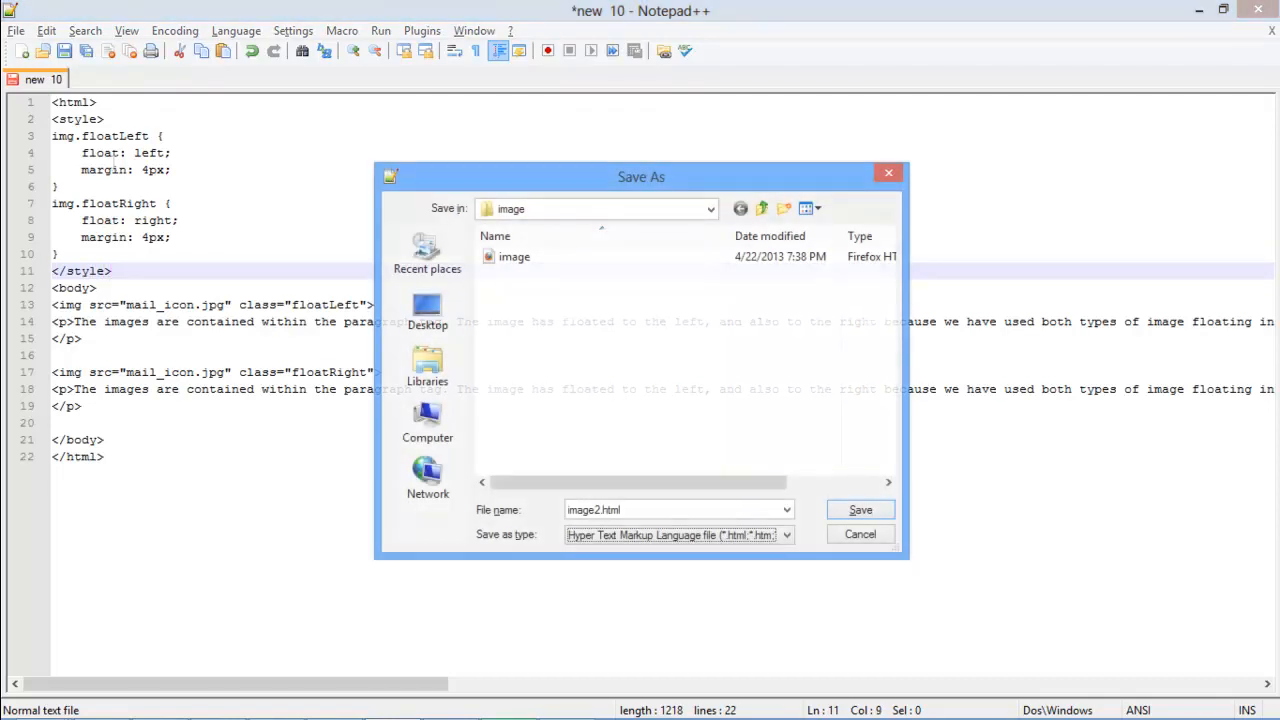
click(859, 509)
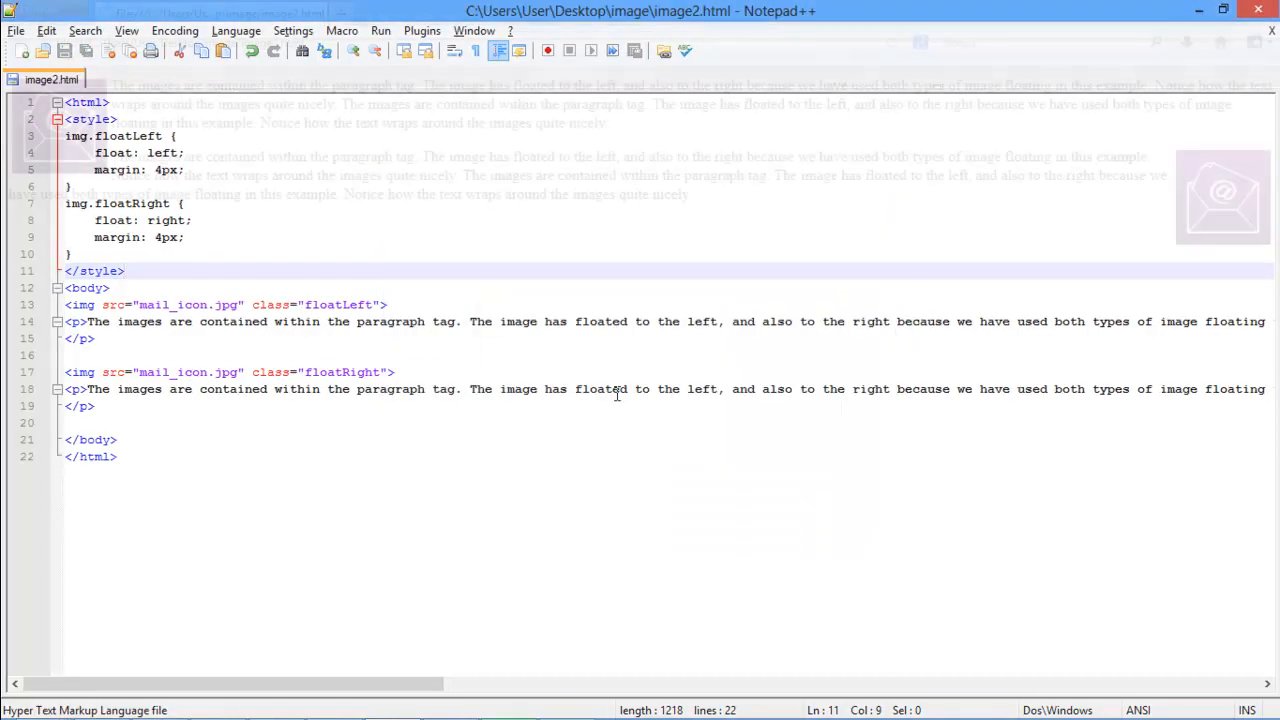